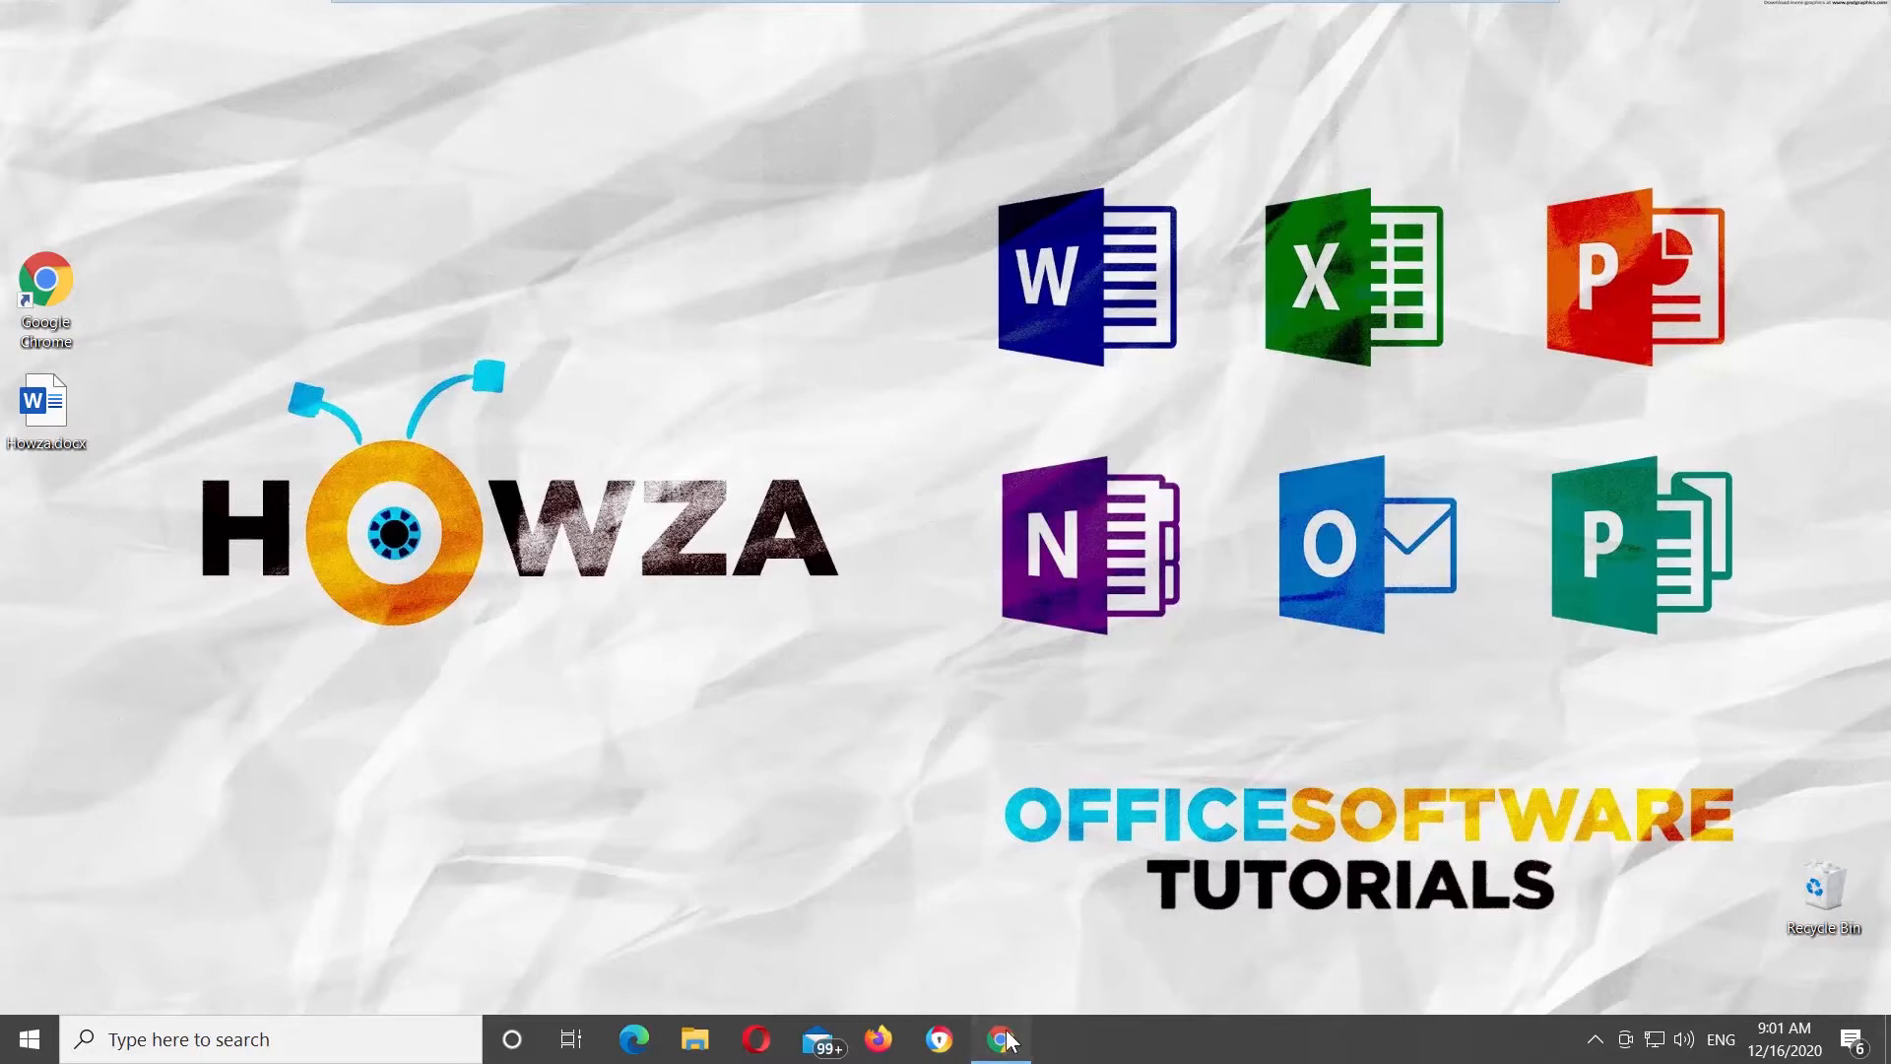
Bring Chrome forward, scroll My Drive, and open Howza.docx in Google Docs
{"action": "left_click", "coordinate": [999, 1035]}
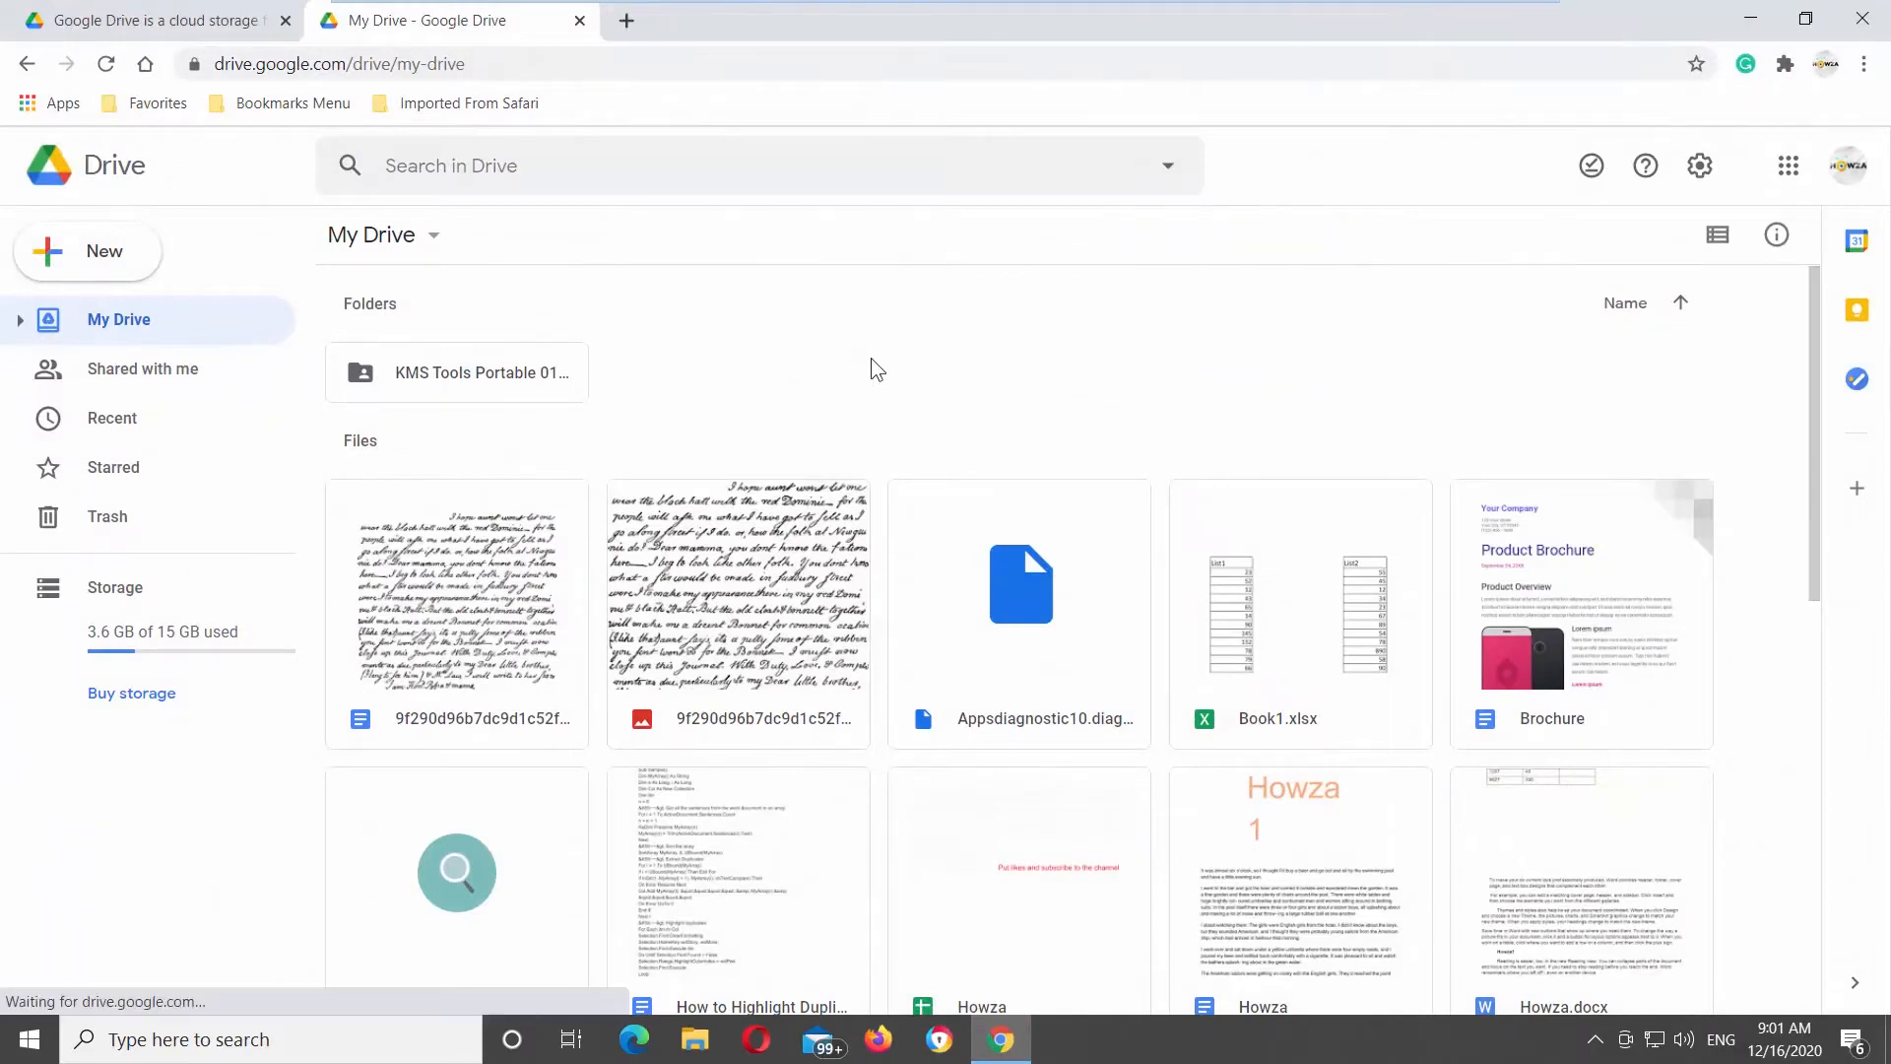
{"action": "scroll", "scroll_direction": "down", "scroll_amount": 3}
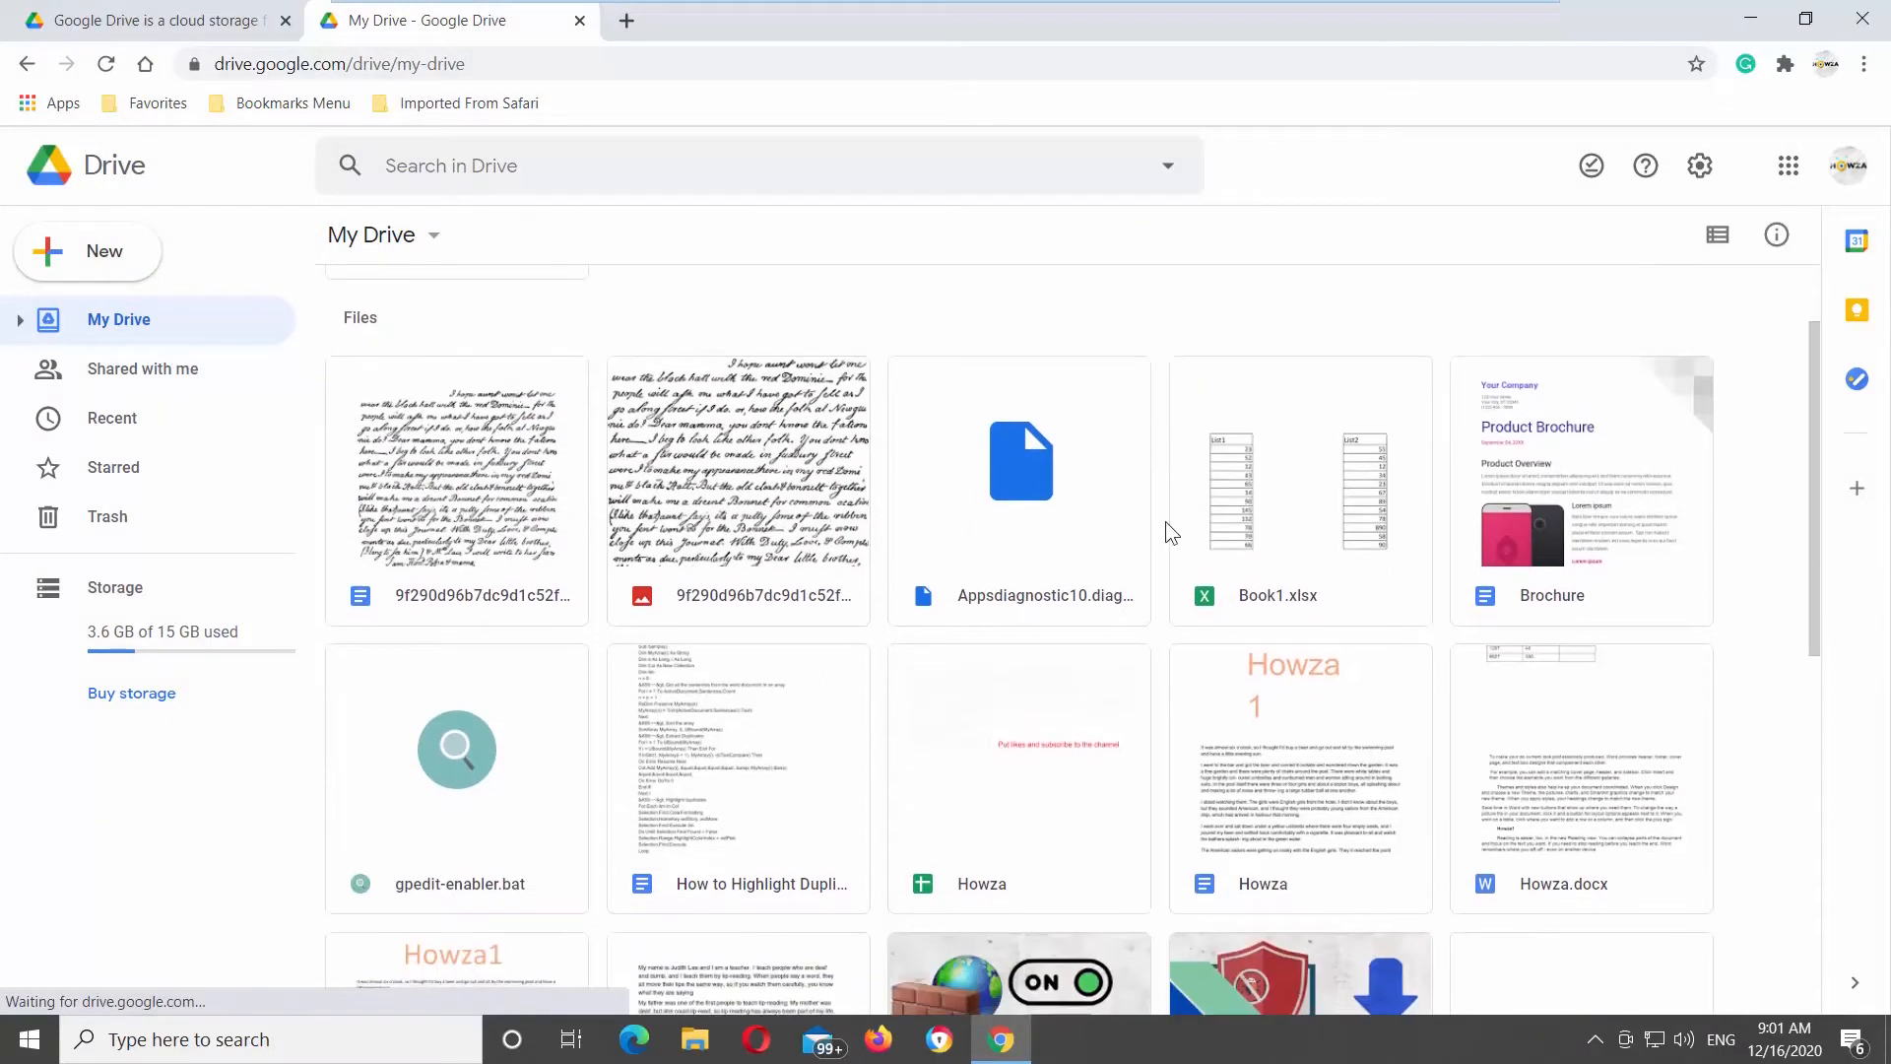
{"action": "scroll", "scroll_direction": "down", "scroll_amount": 3}
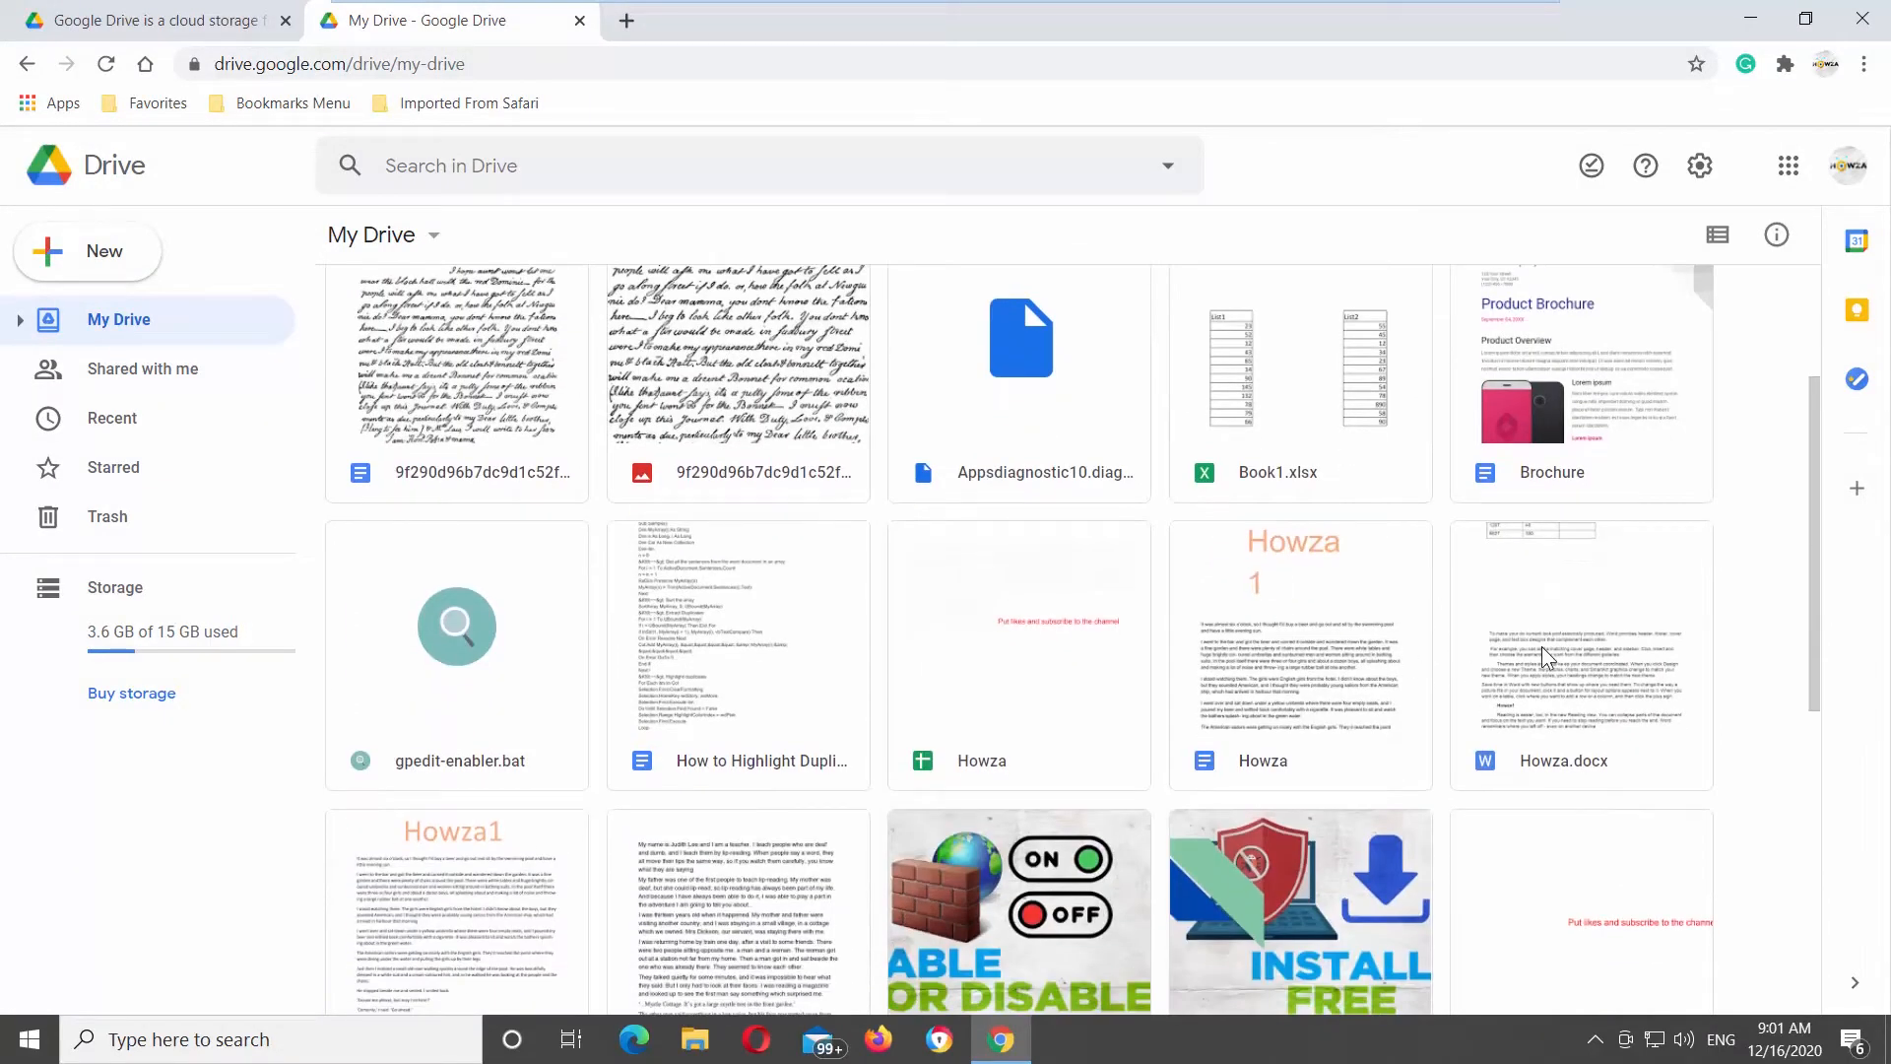
{"action": "double_click", "coordinate": [1581, 651]}
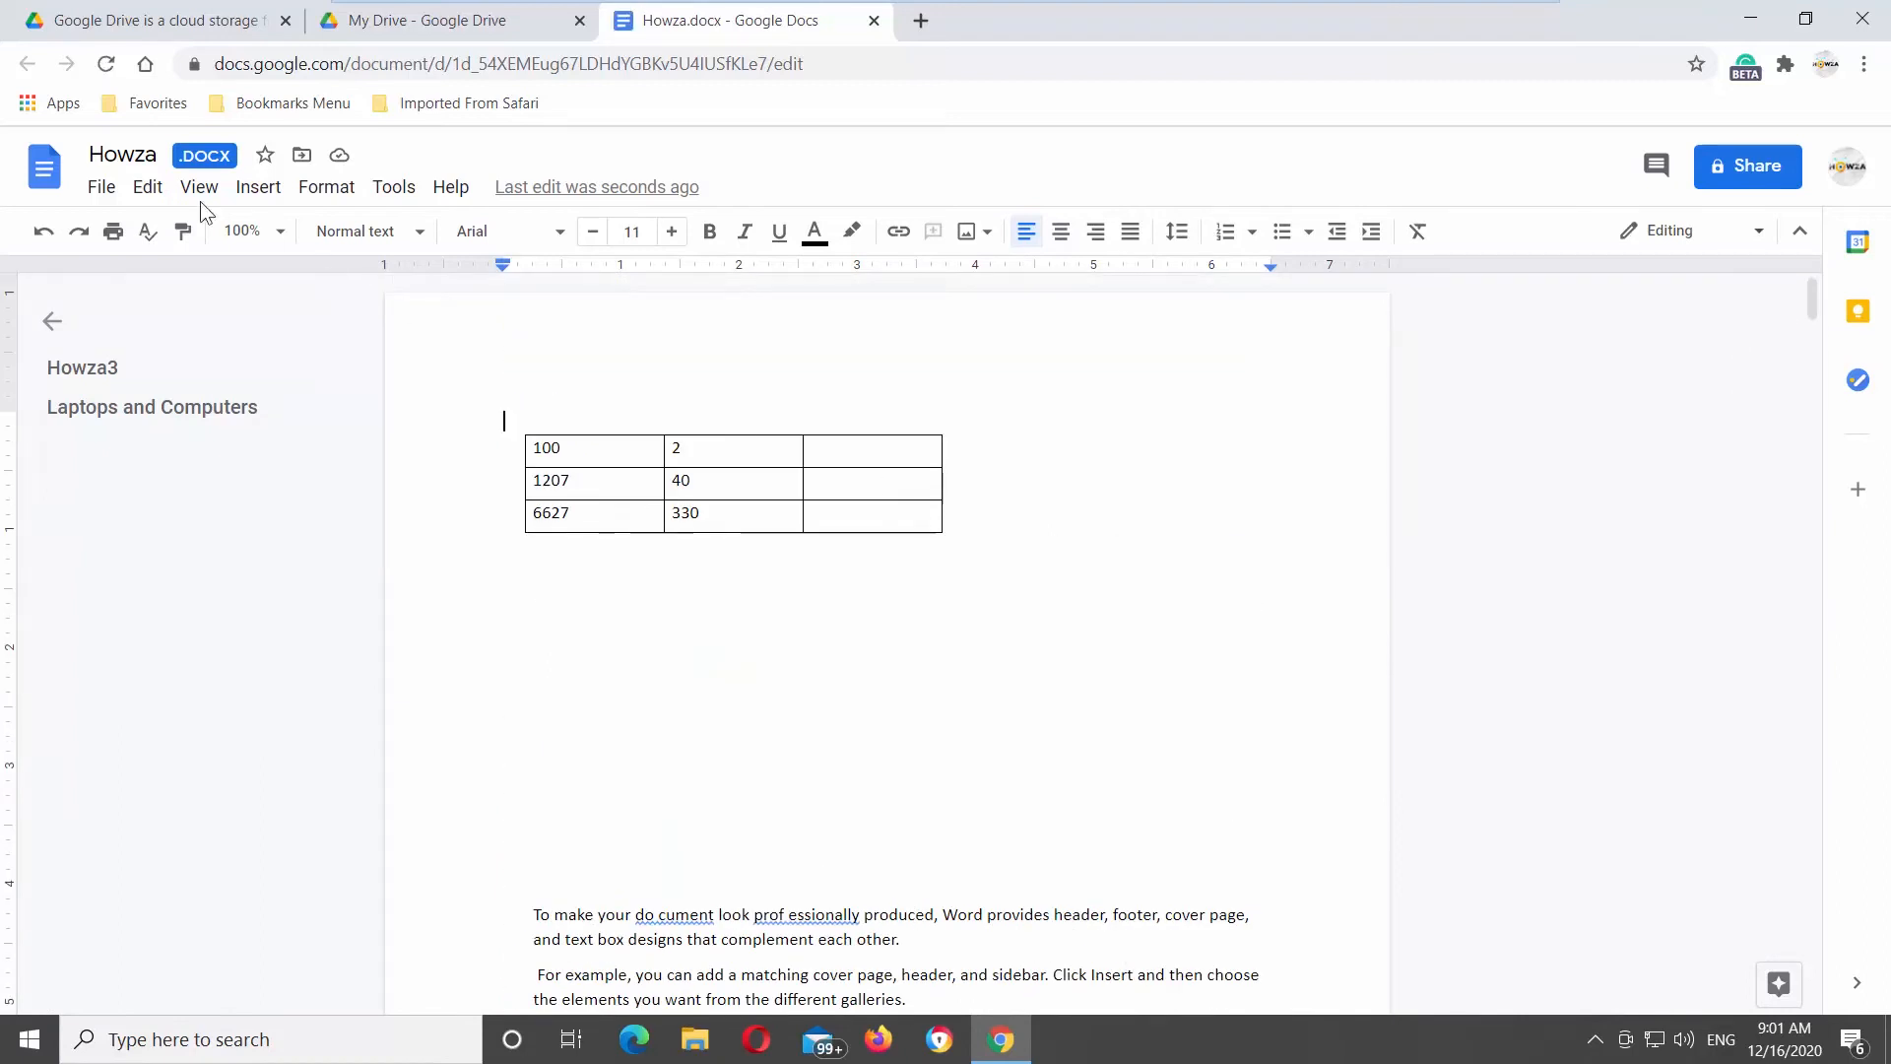
Download the Howza document as Microsoft Word (.docx) from the File menu
{"action": "left_click", "coordinate": [100, 187]}
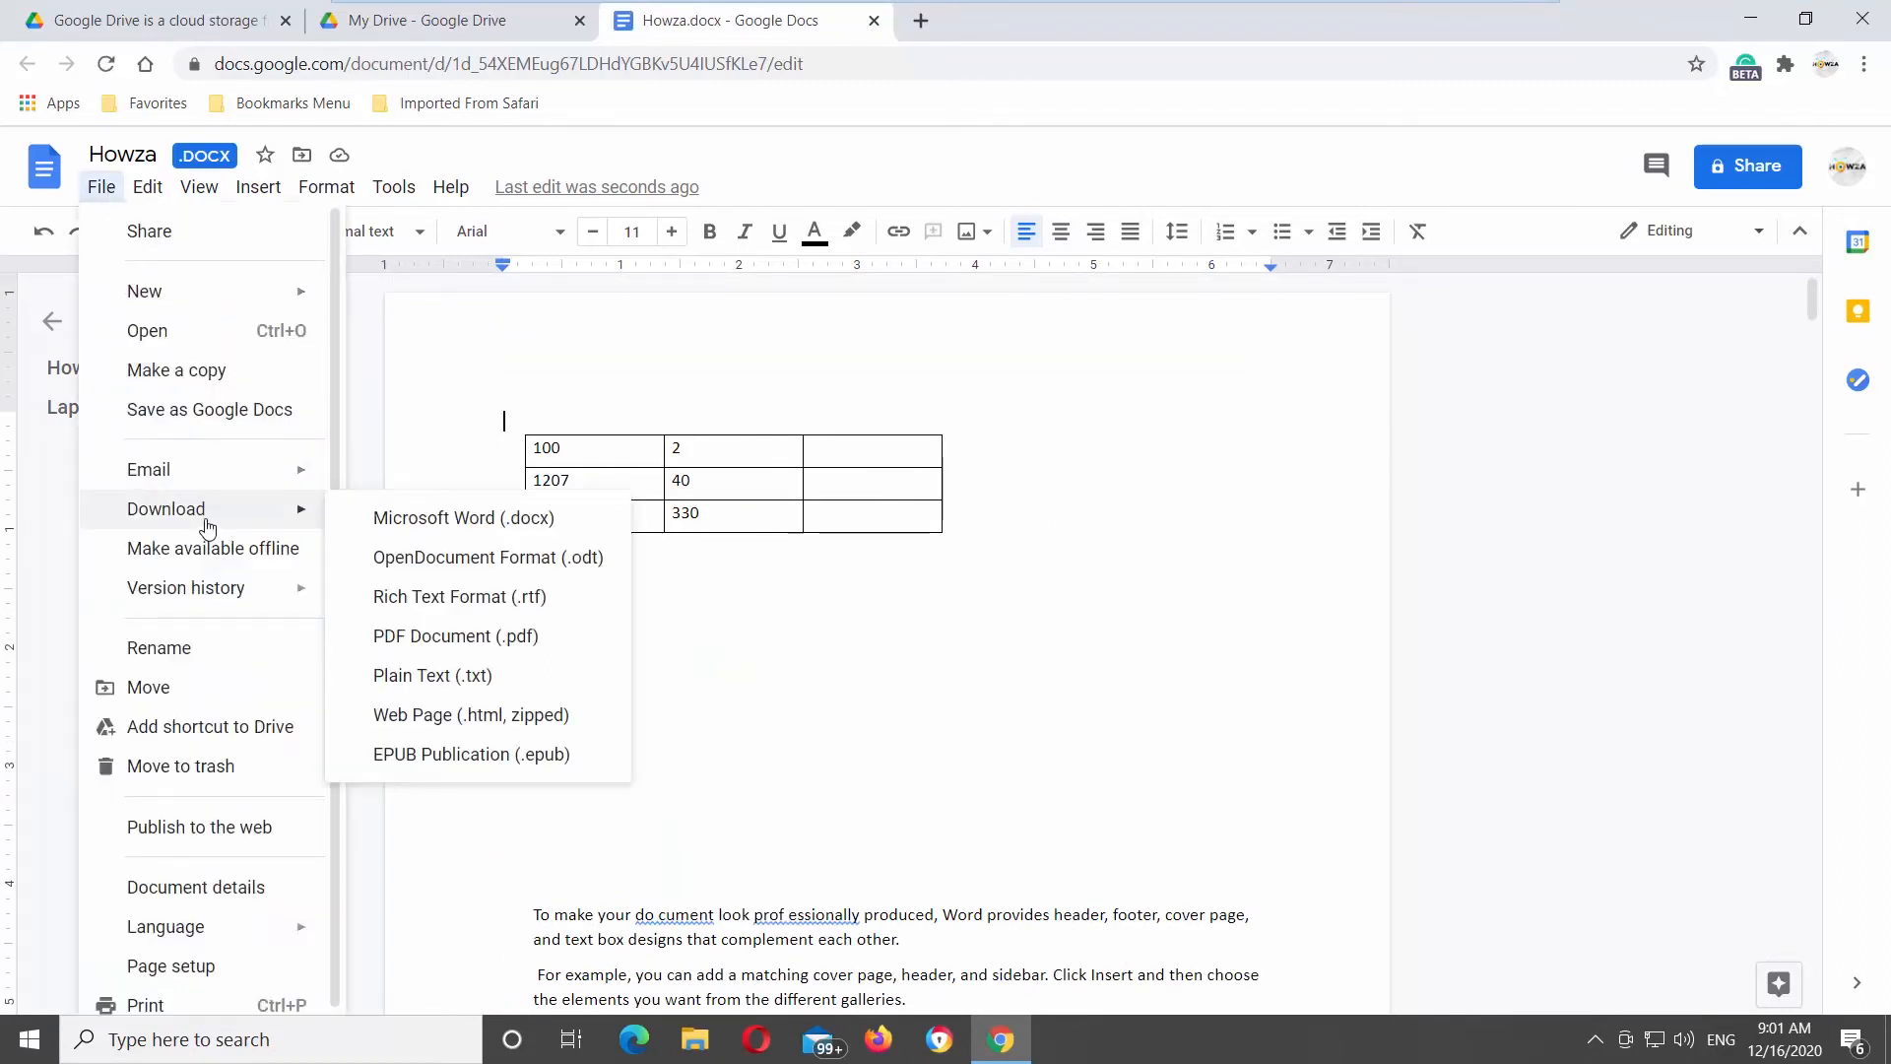
{"action": "mouse_move", "coordinate": [440, 524]}
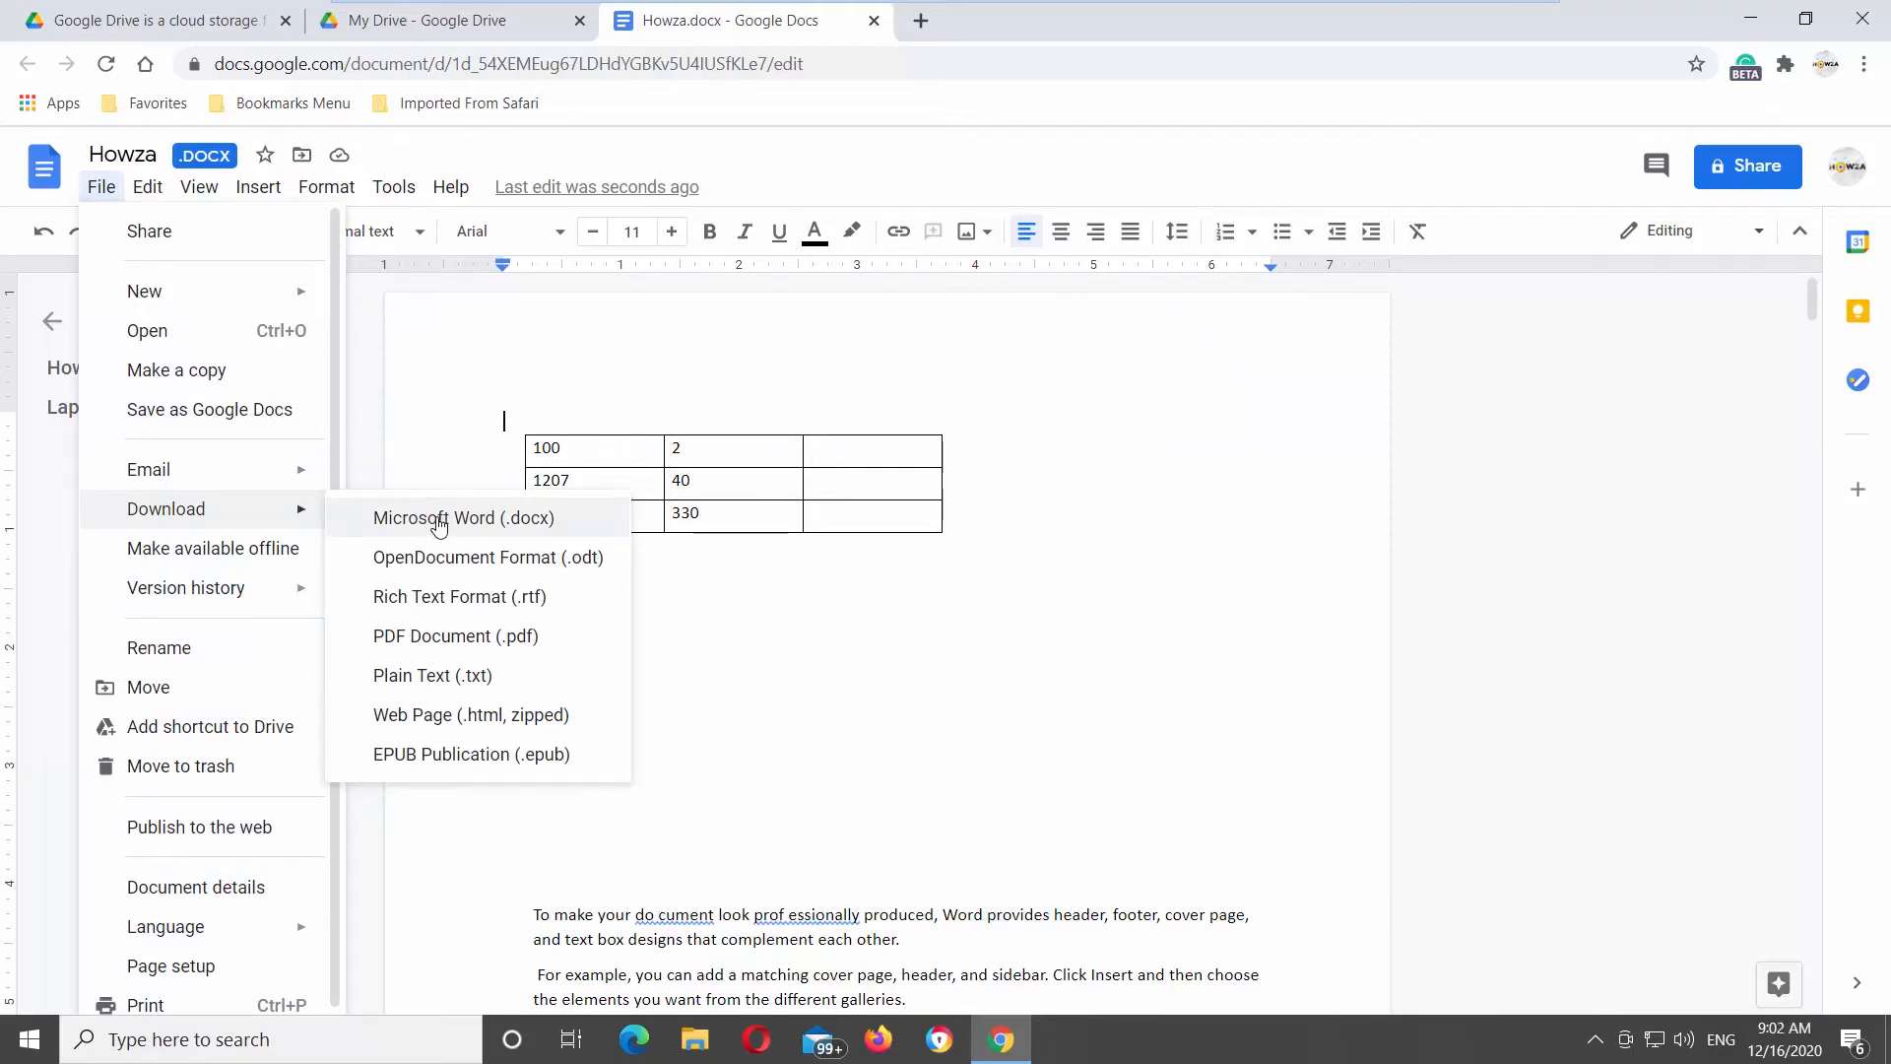
{"action": "left_click", "coordinate": [439, 518]}
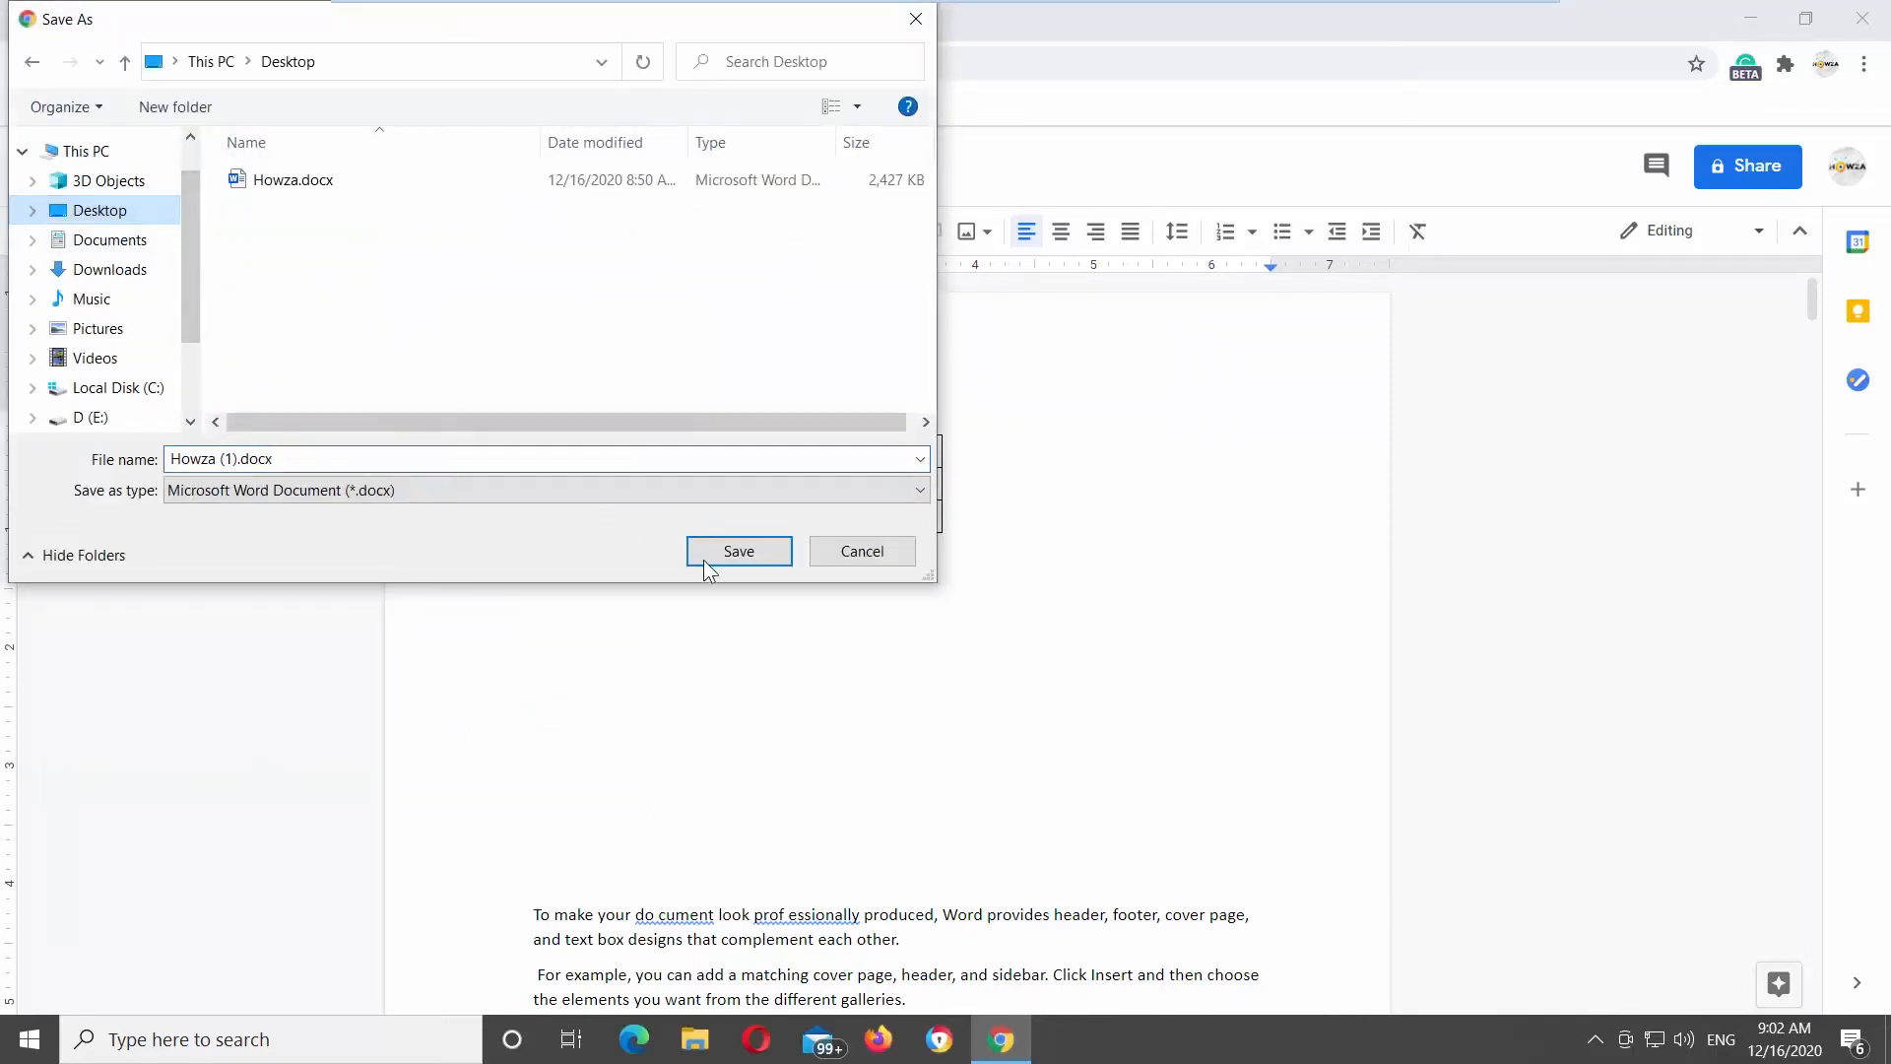
Save Howza (1).docx to the Desktop and close the Google Docs tab
{"action": "left_click", "coordinate": [739, 550]}
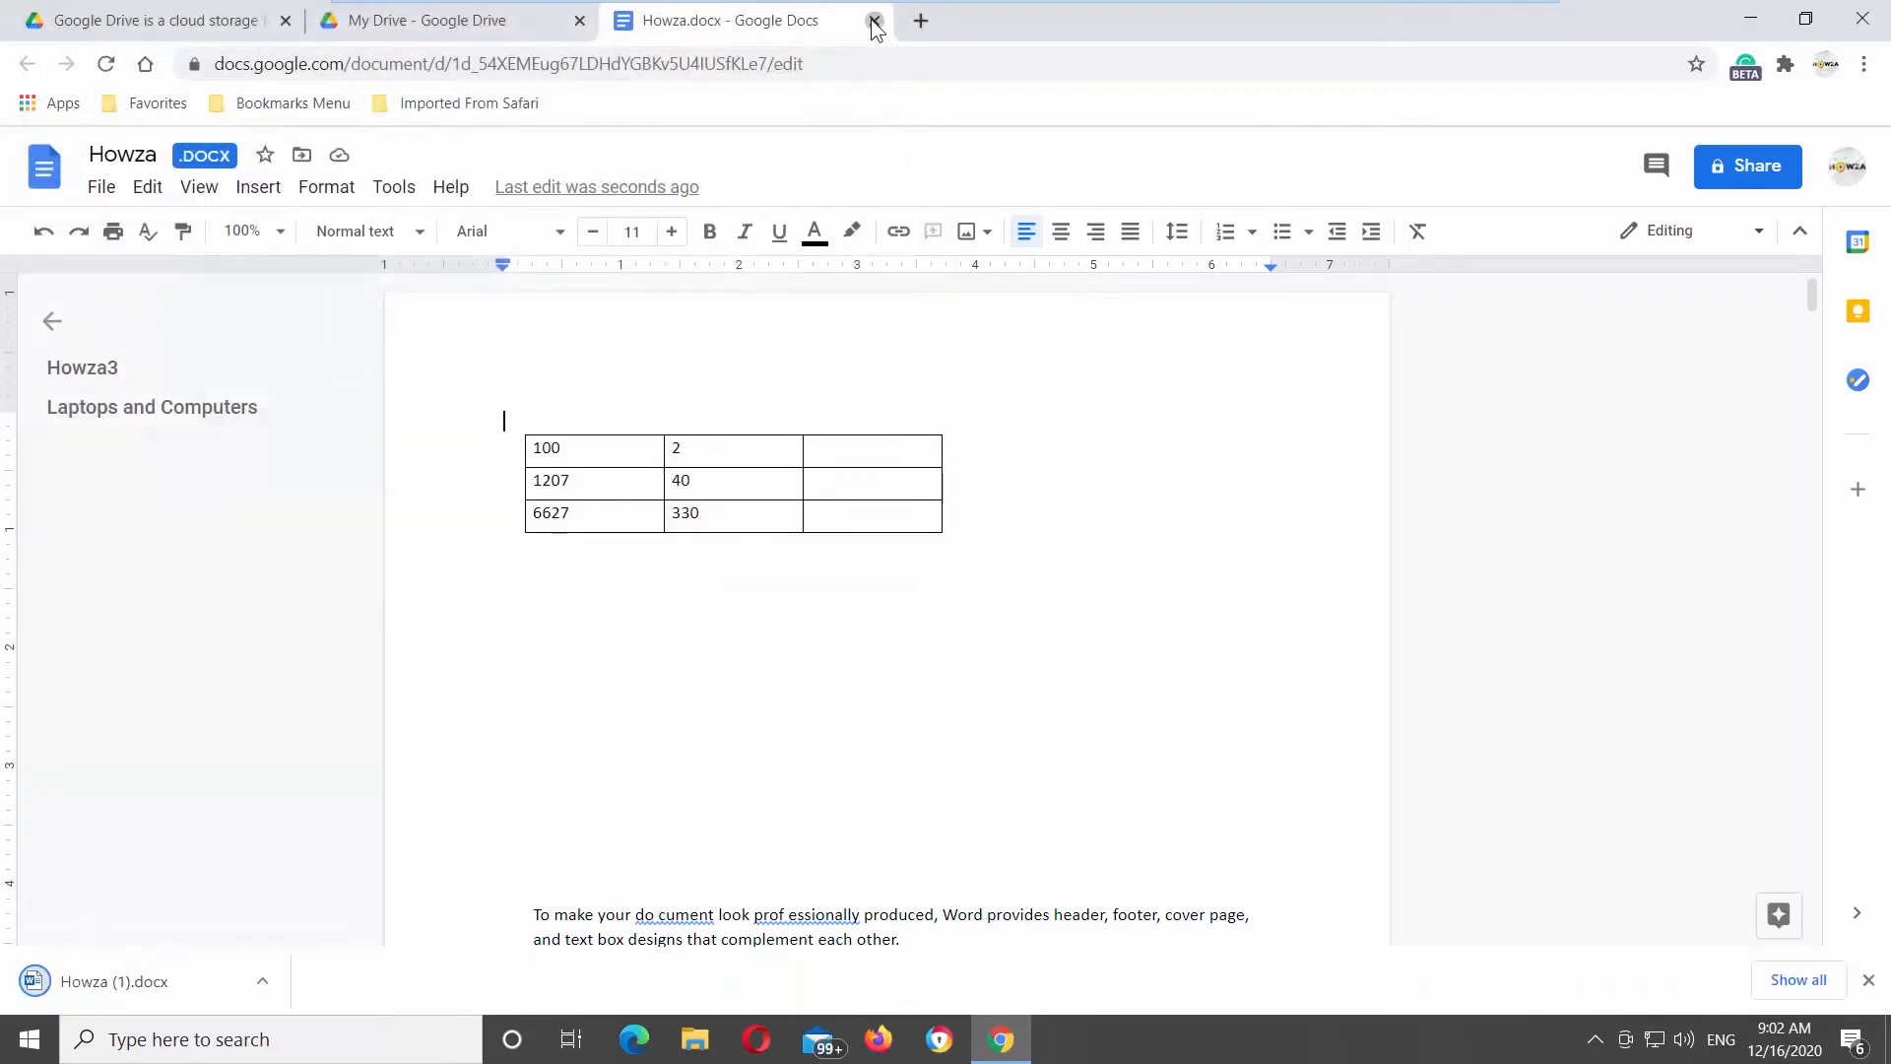
{"action": "left_click", "coordinate": [872, 19]}
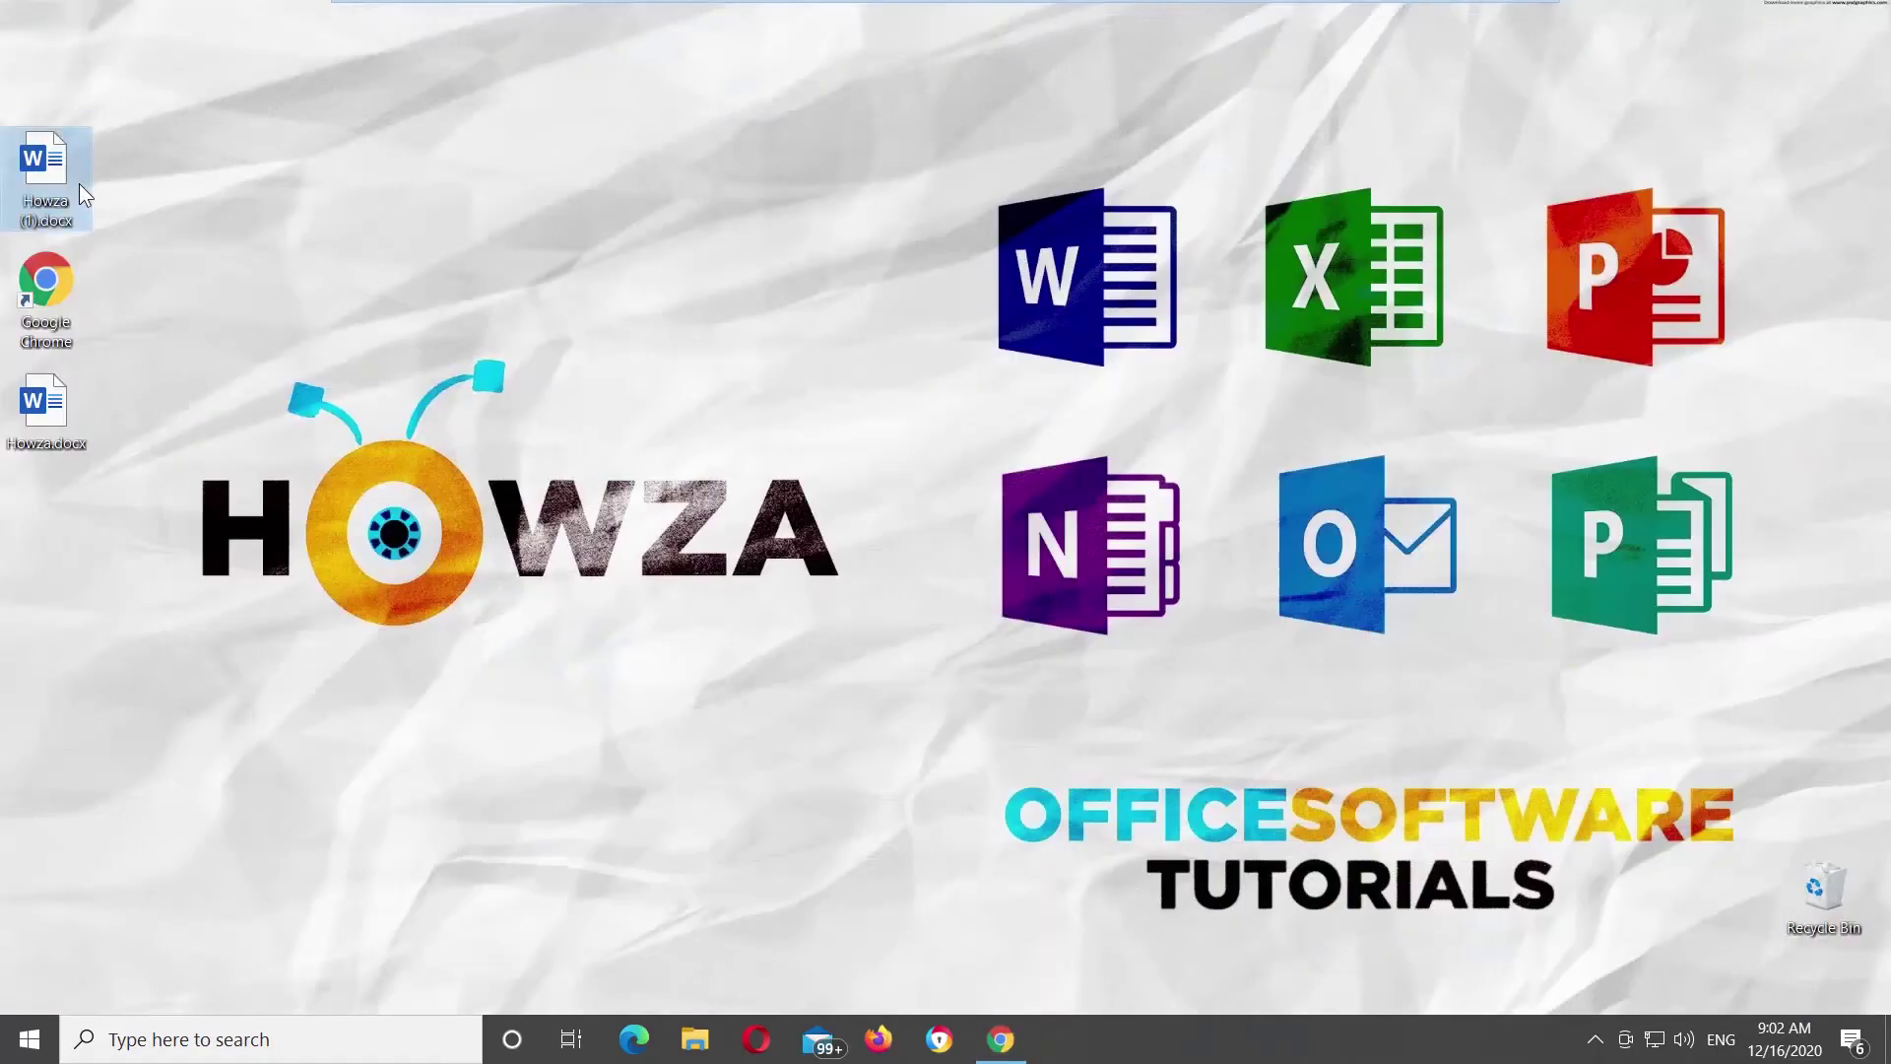
Open Howza (1).docx from the desktop in Microsoft Word
{"action": "double_click", "coordinate": [47, 155]}
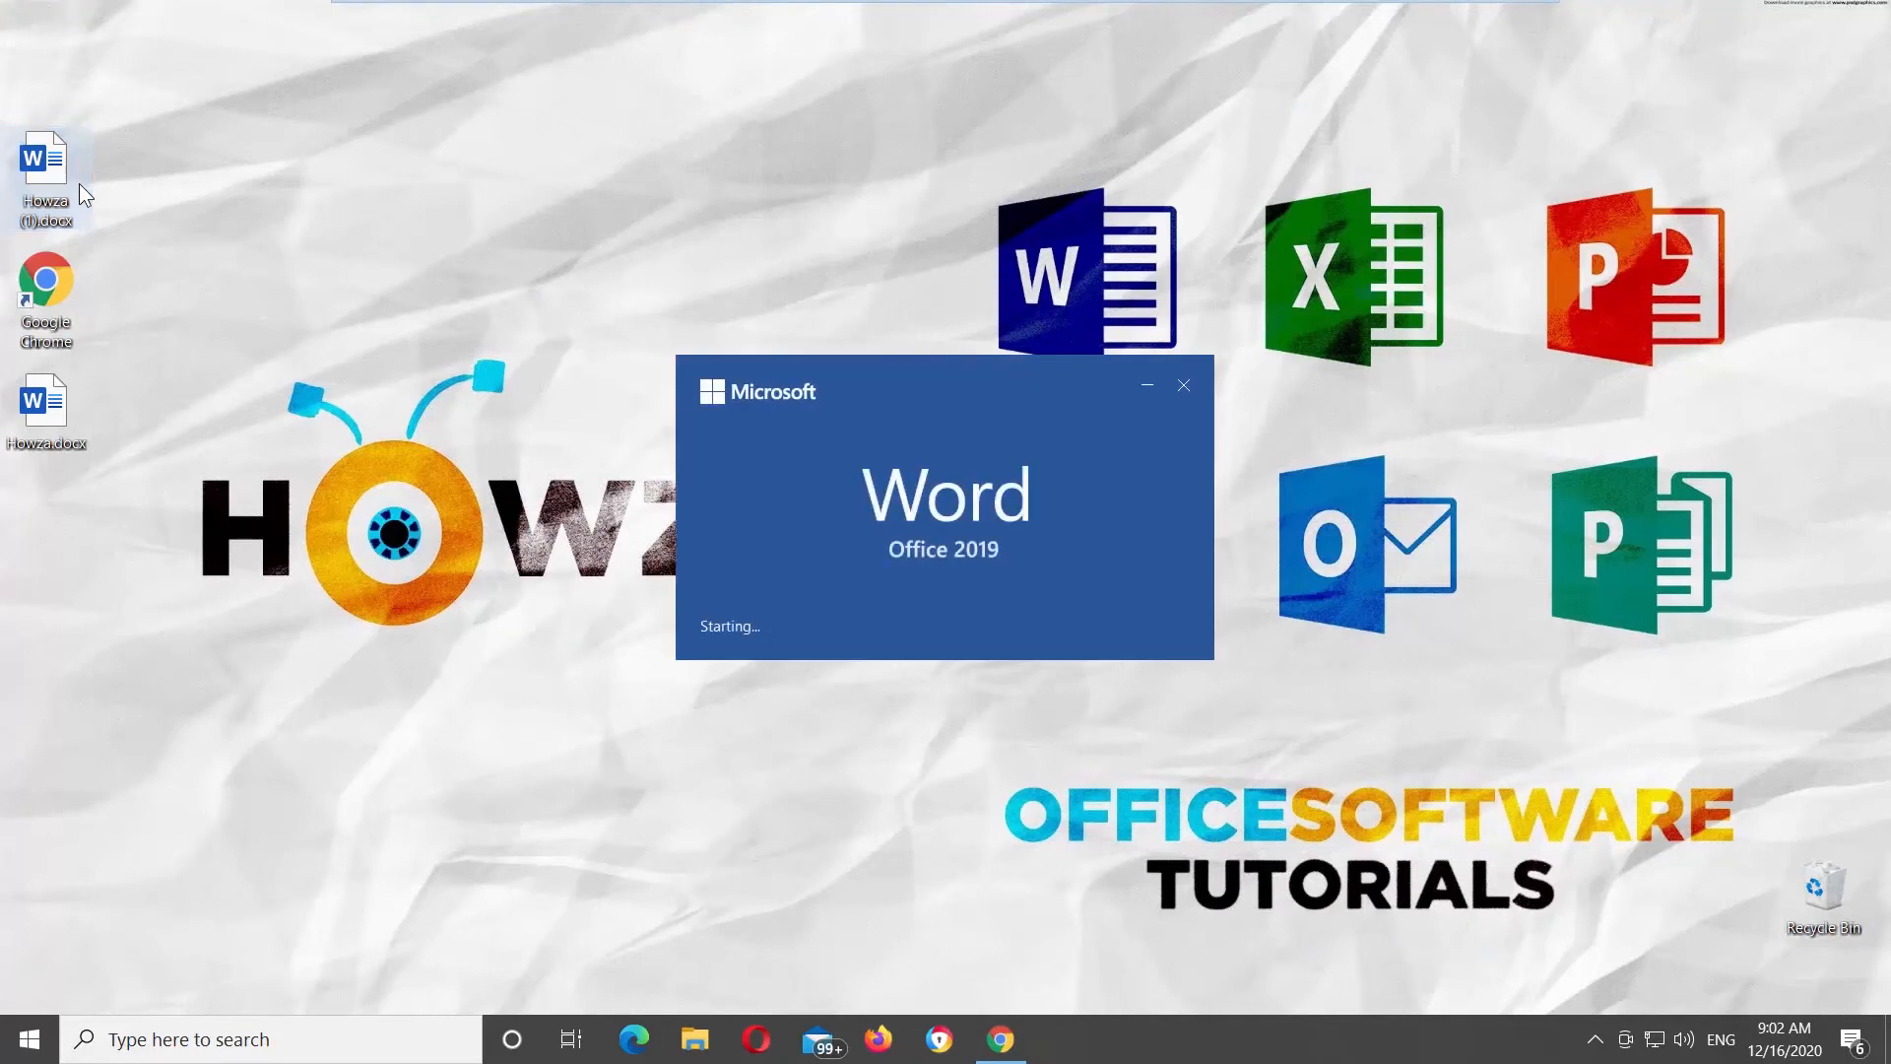